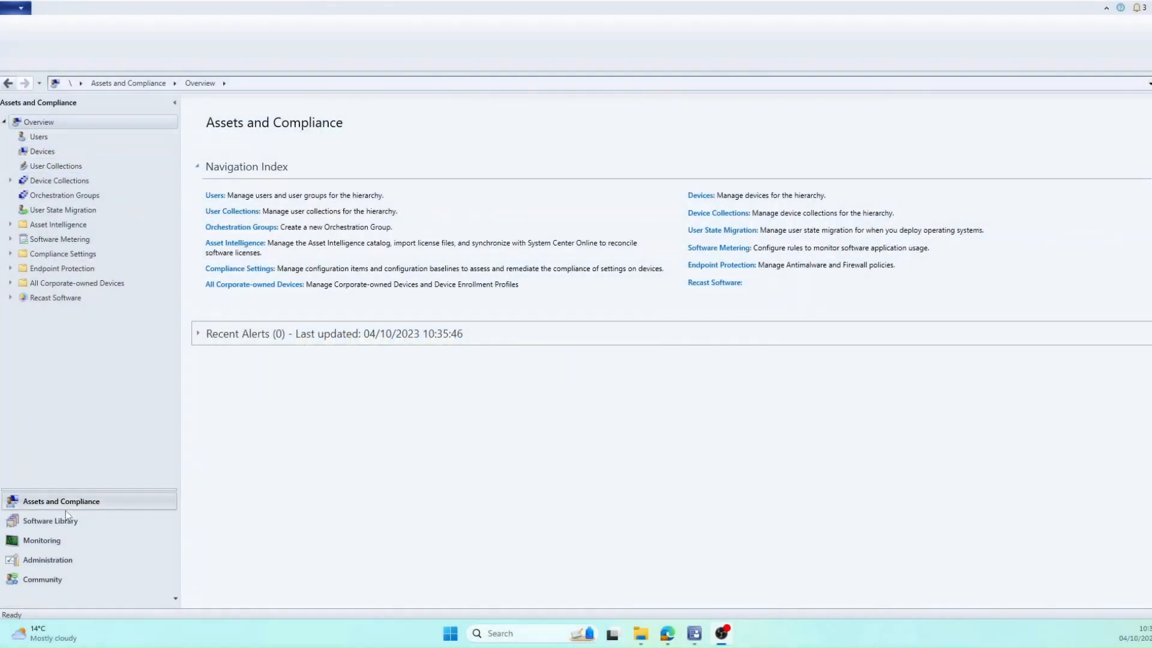
In Monitoring, open Hardware - General reports and select Windows AutoPilot Device Information.
click(41, 540)
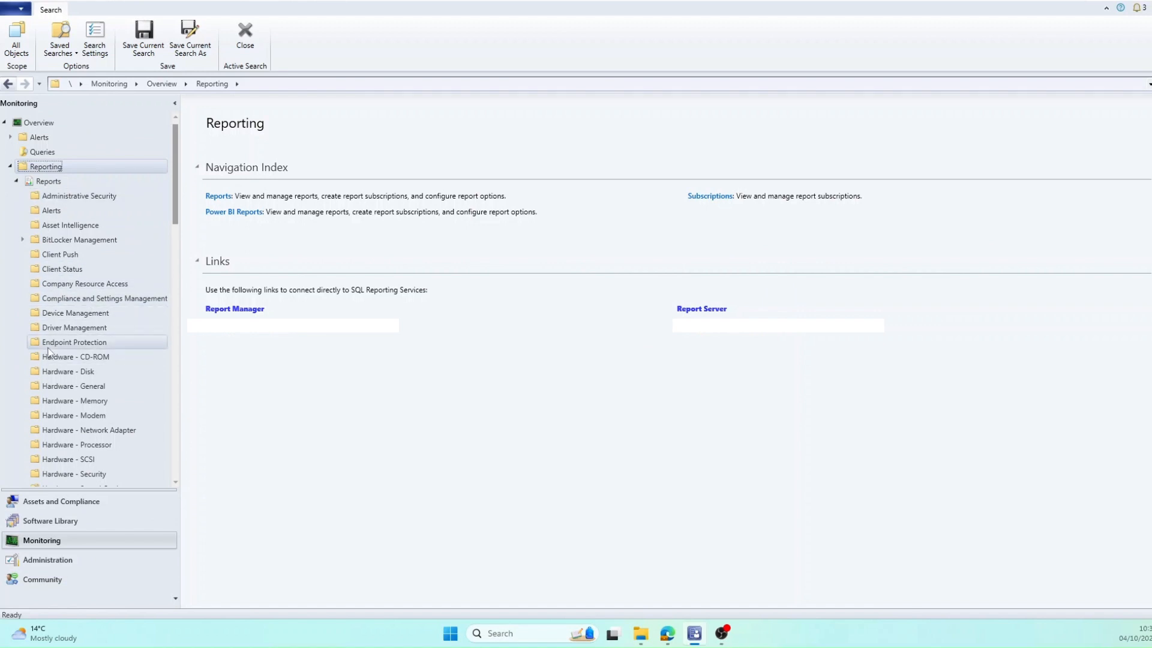
click(73, 385)
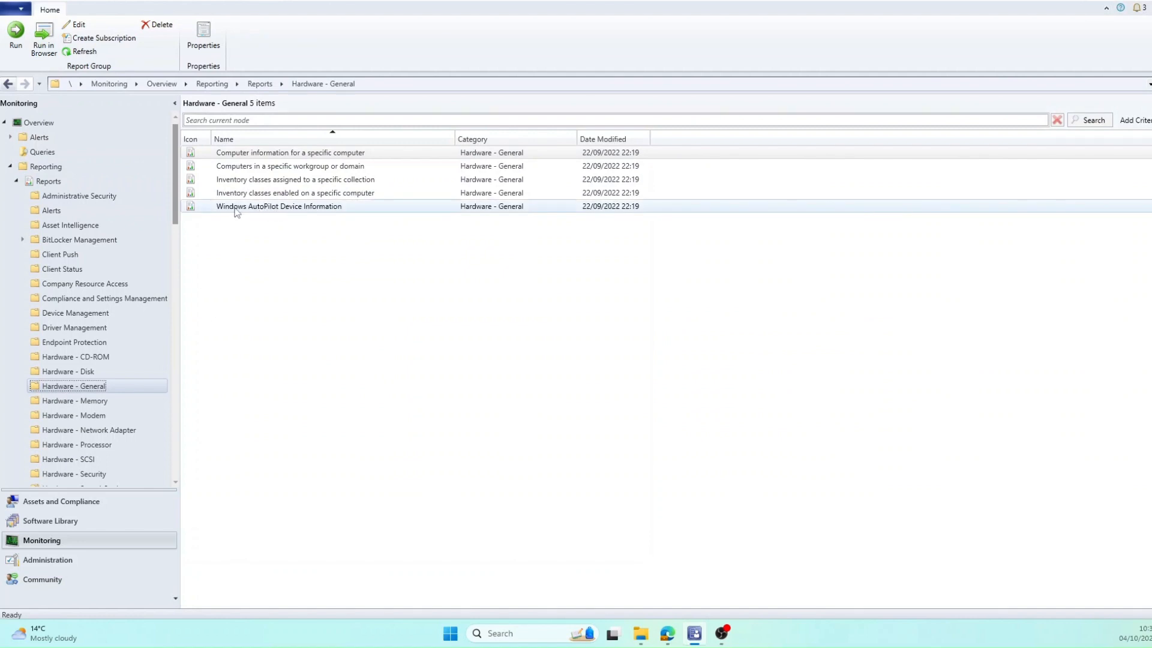
click(280, 206)
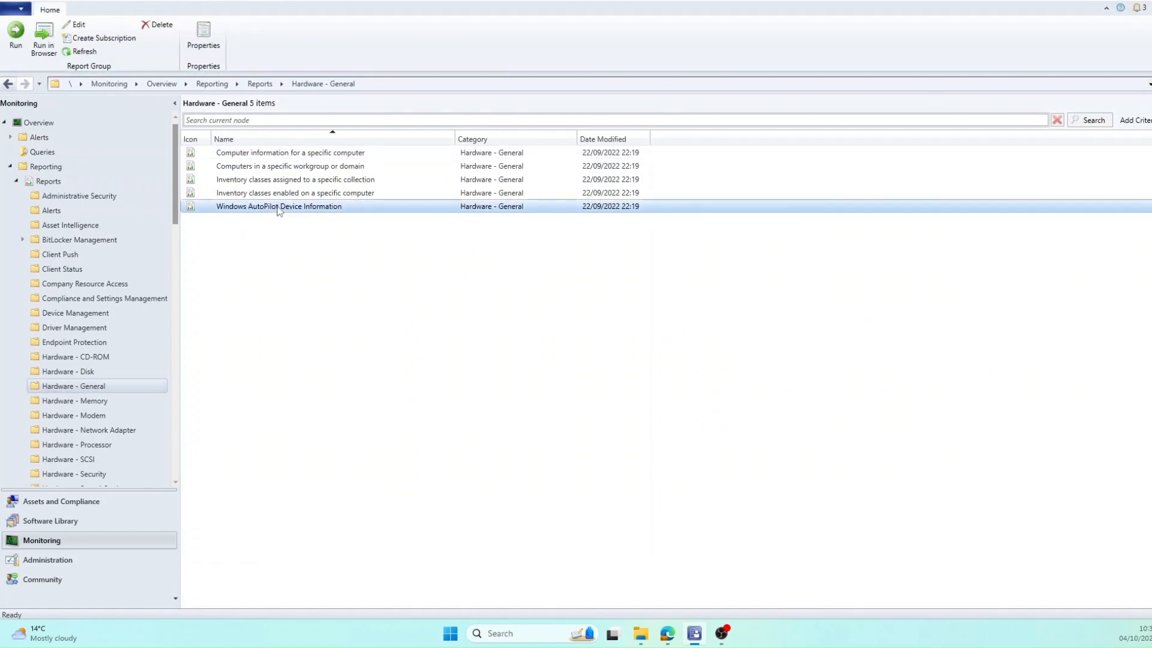
Run the Windows AutoPilot Device Information report to list serial numbers, product IDs and hashes.
double_click(279, 205)
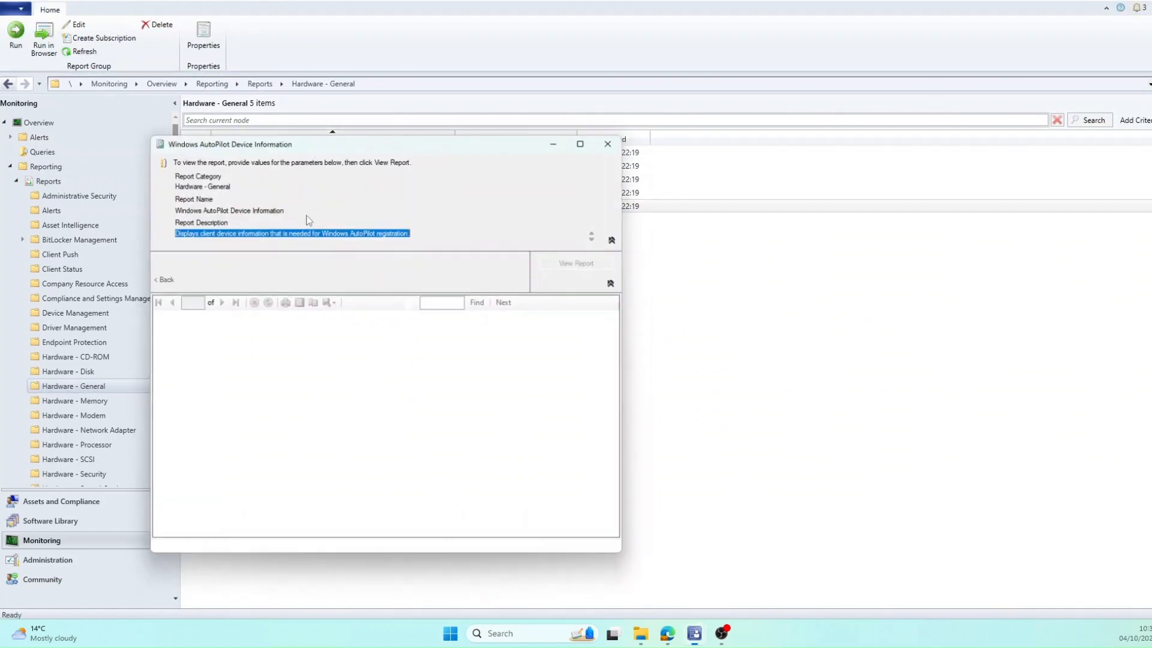
click(576, 262)
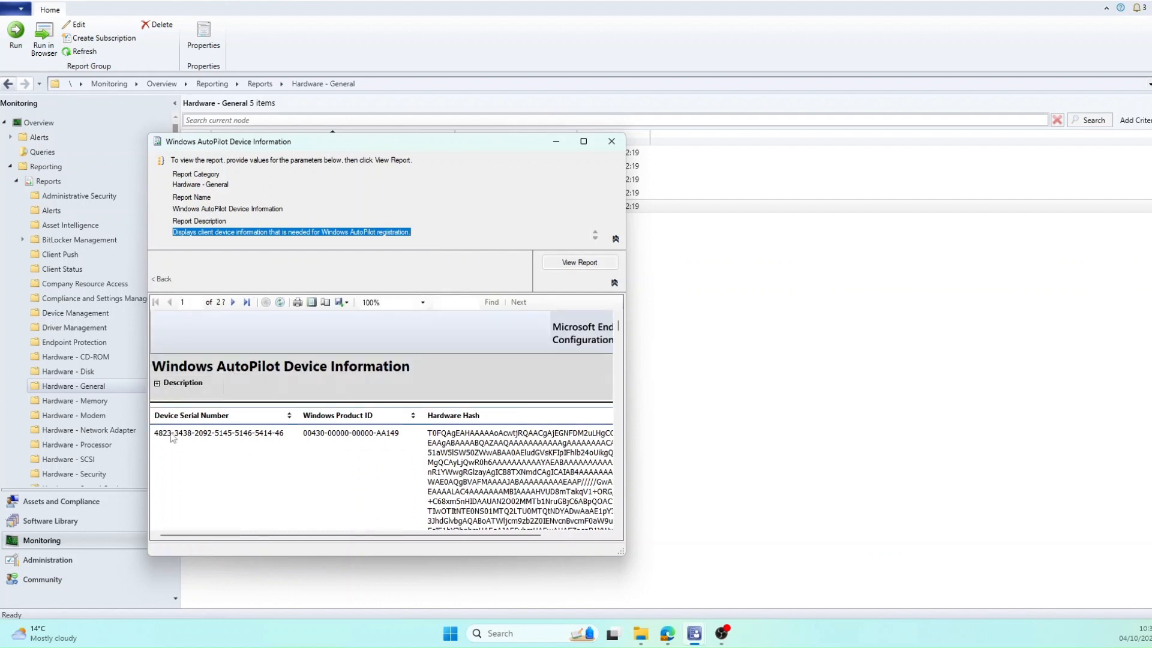
mouse_move(329, 426)
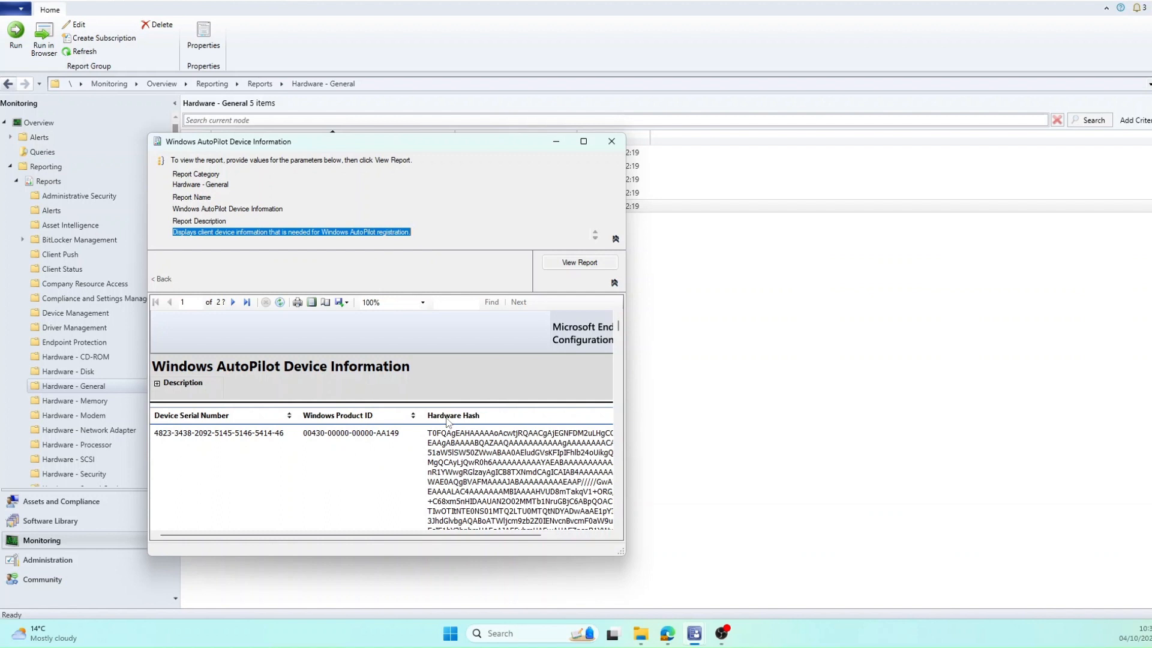
mouse_move(468, 420)
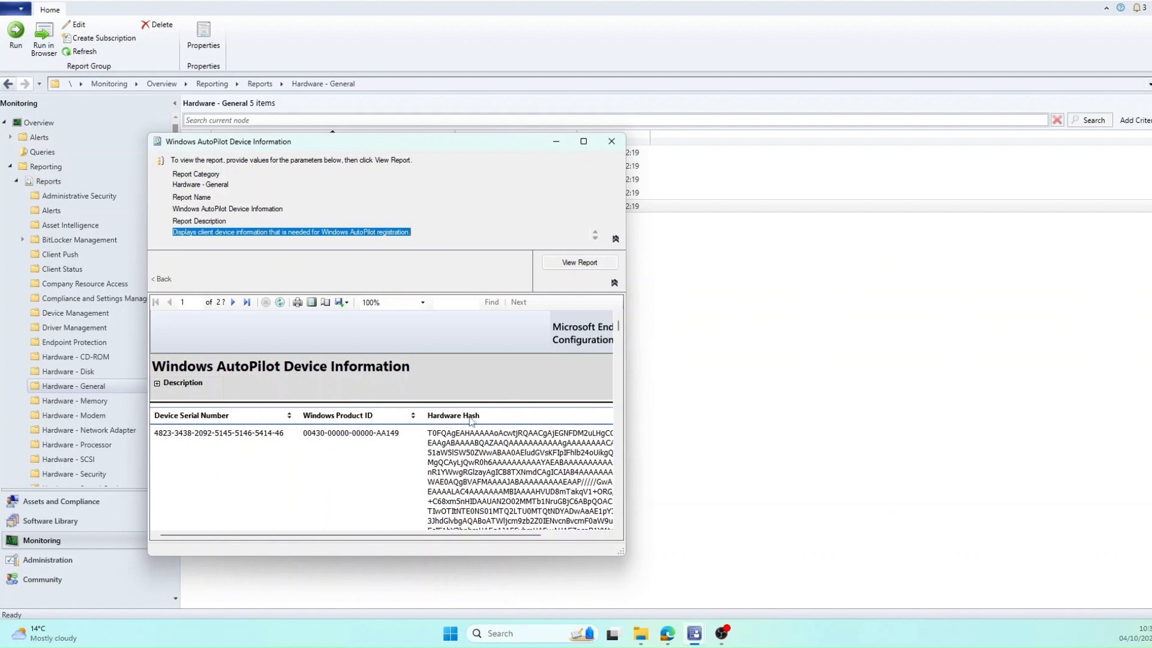
mouse_move(347, 323)
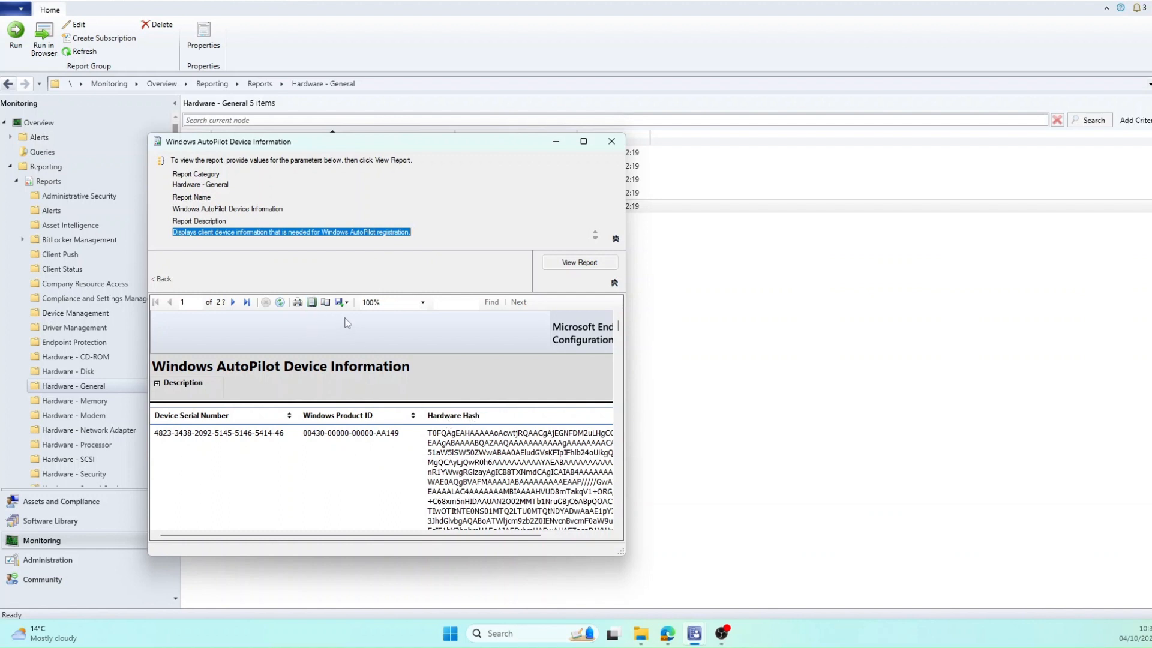
Export the report as CSV (comma delimited) and save it to Downloads.
click(339, 302)
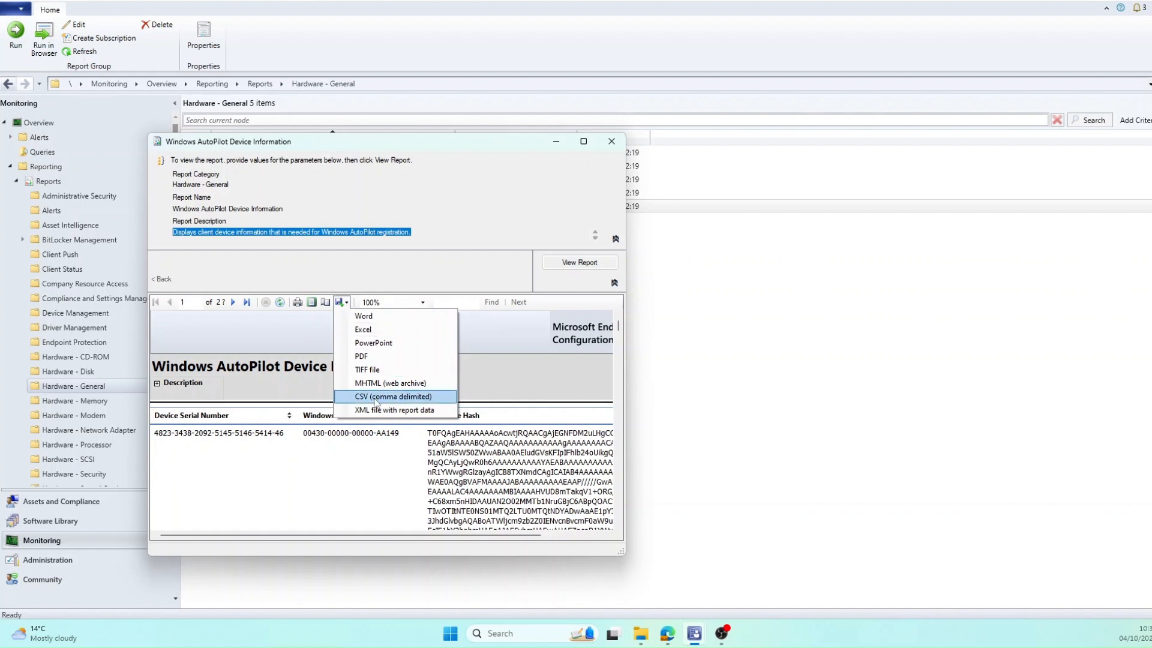
click(388, 396)
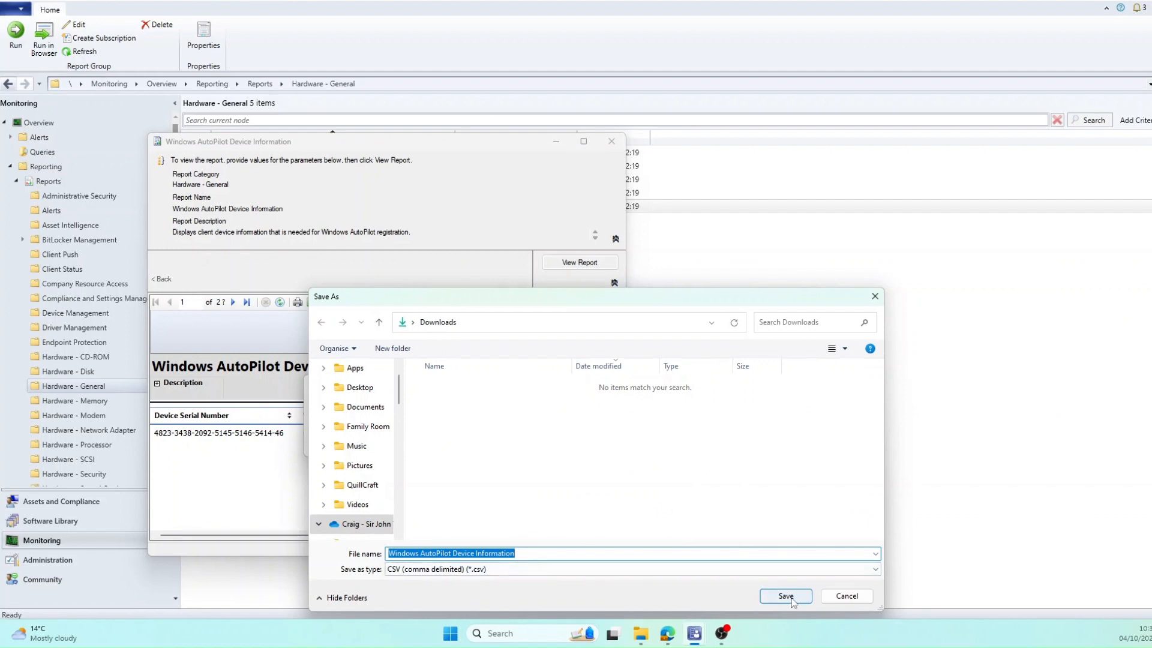
click(785, 595)
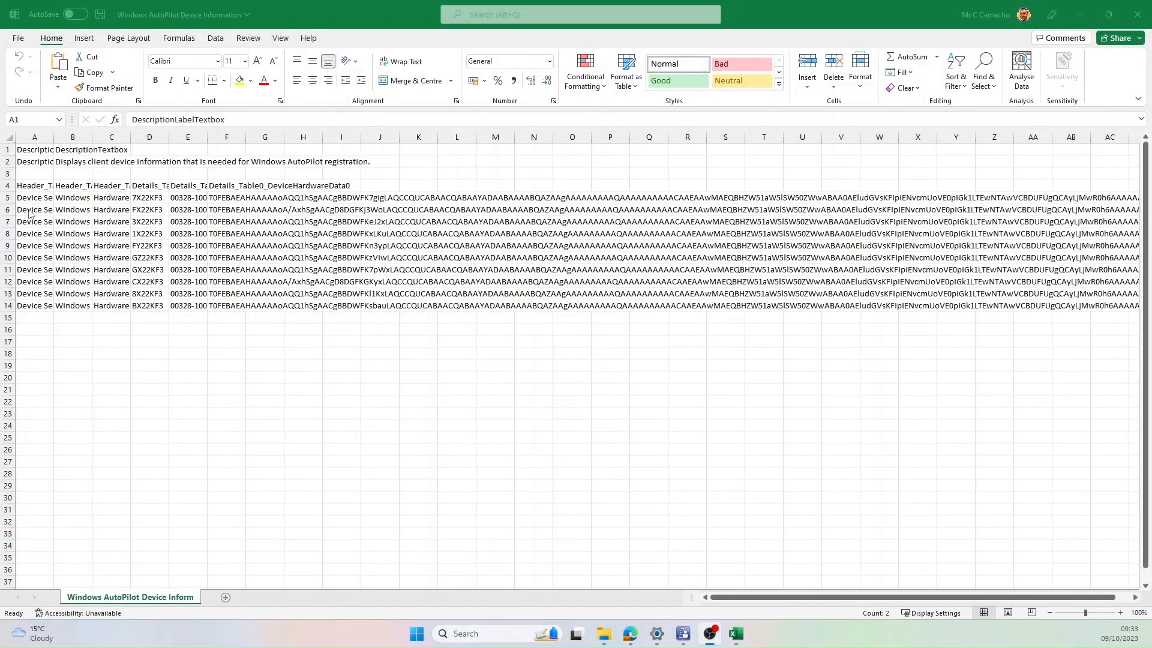
mouse_move(100, 257)
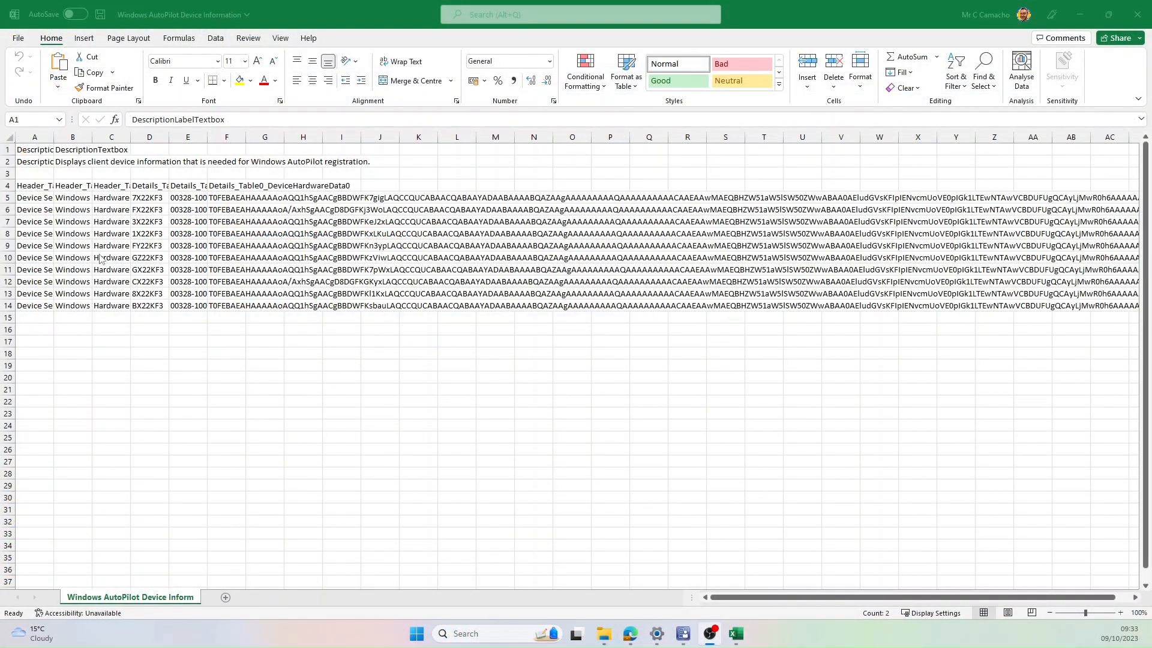
Select and remove the description rows and Header_ label columns from the CSV.
drag(33, 137, 72, 138)
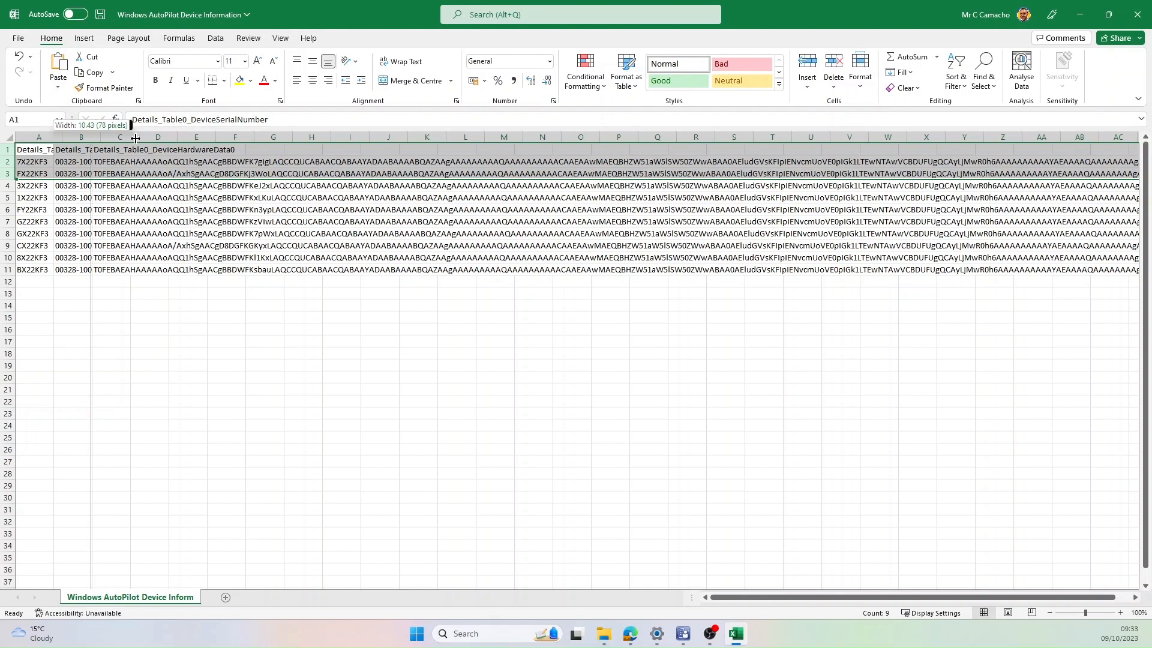
Widen columns A and B and head them DeviceSerialNumber and WindowsProductID.
drag(134, 138, 77, 138)
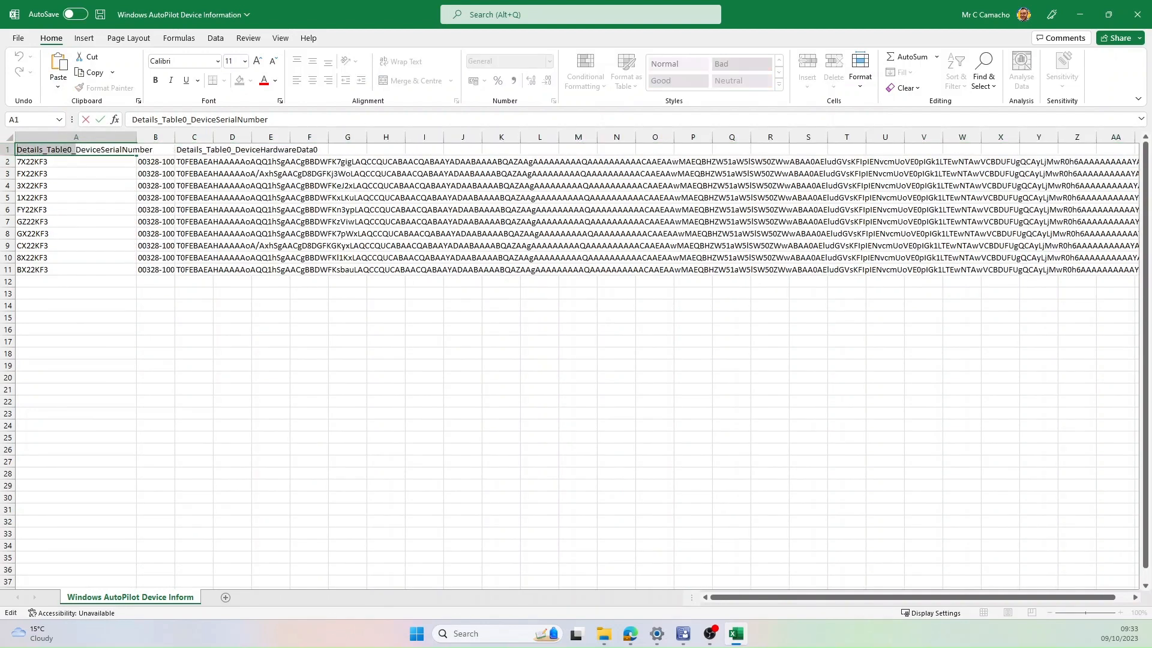
text(DeviceSerialNumber)
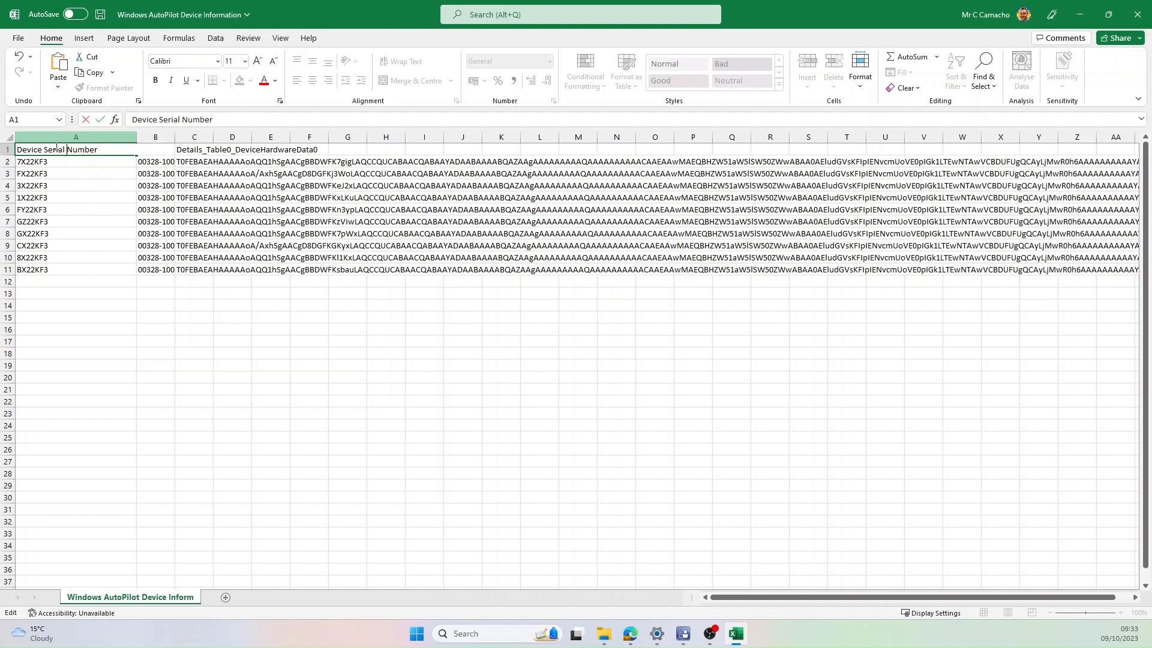
click(194, 149)
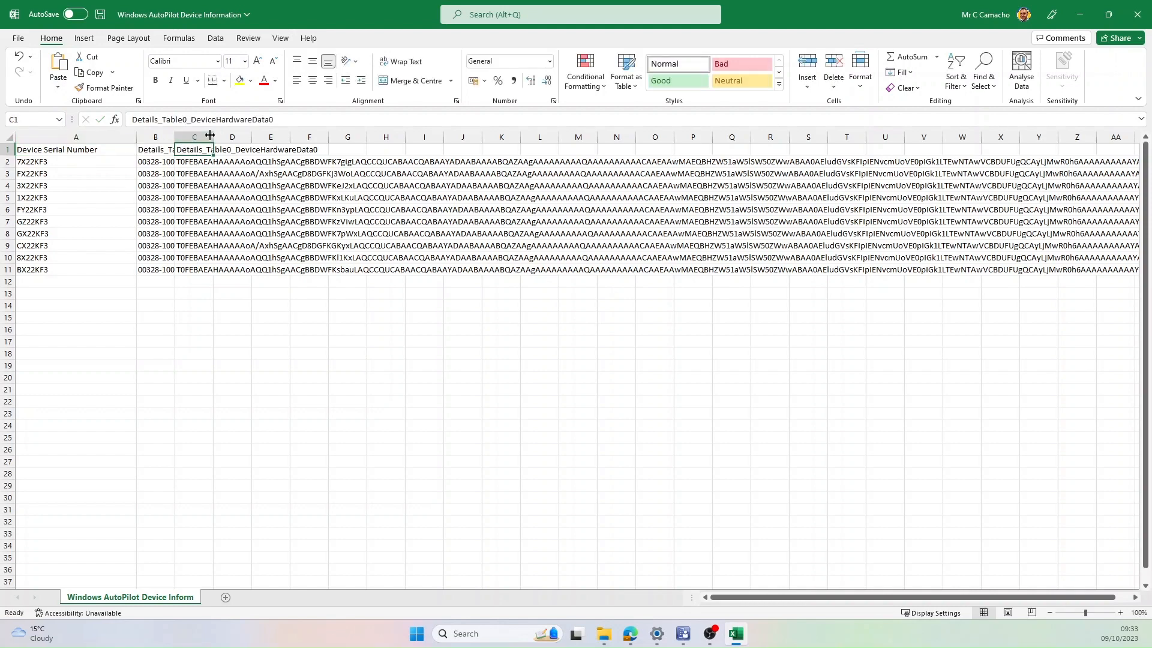
drag(211, 137, 315, 137)
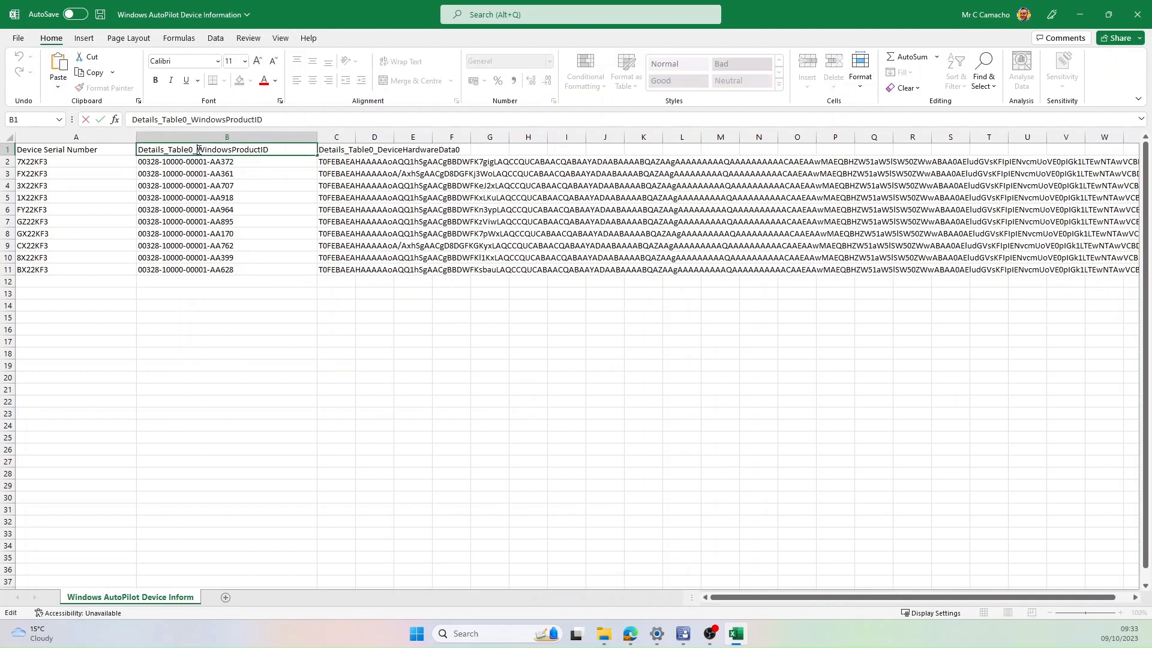
text(WindowsProductID)
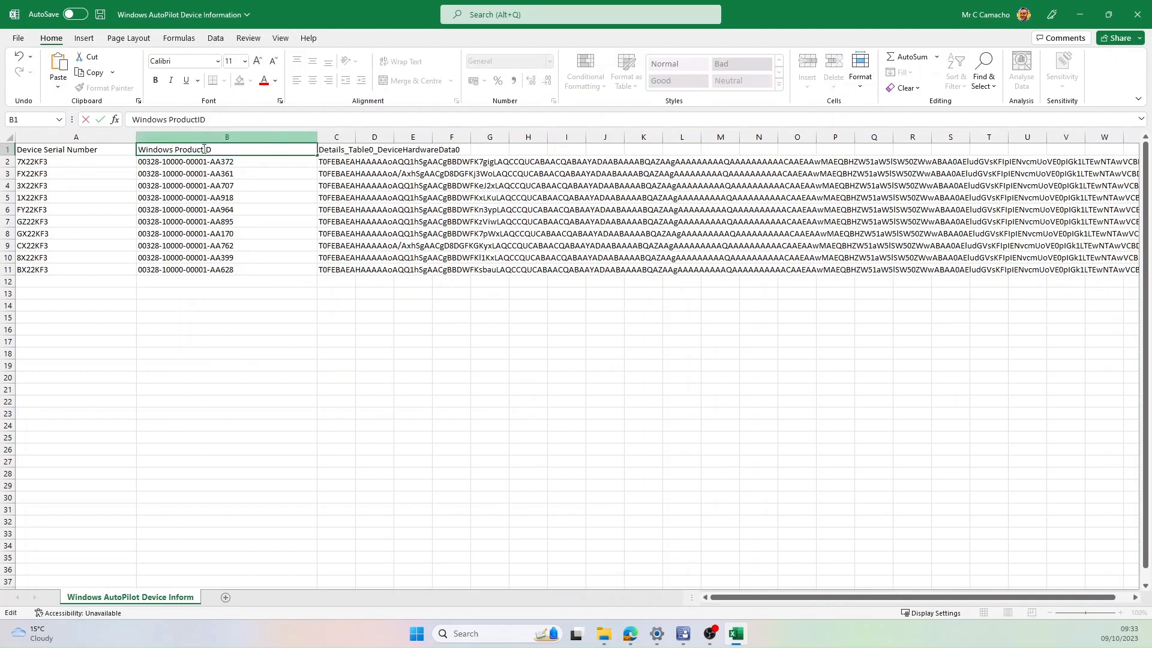
click(196, 161)
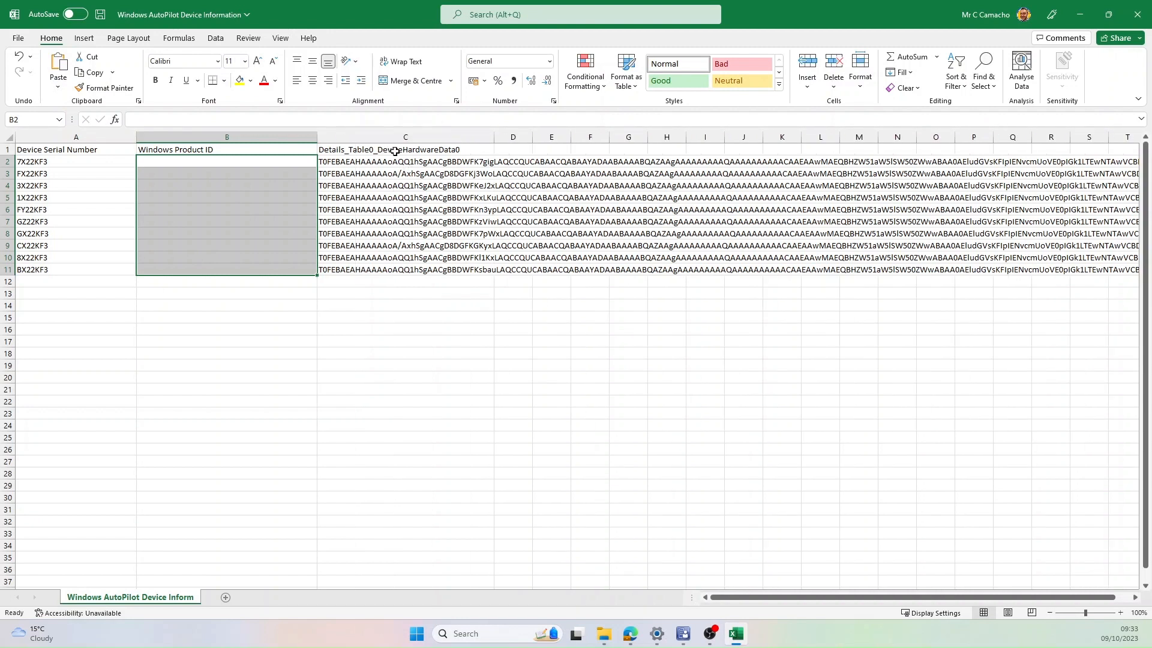
Rename the column C header to 'Hardware Hash'.
click(406, 149)
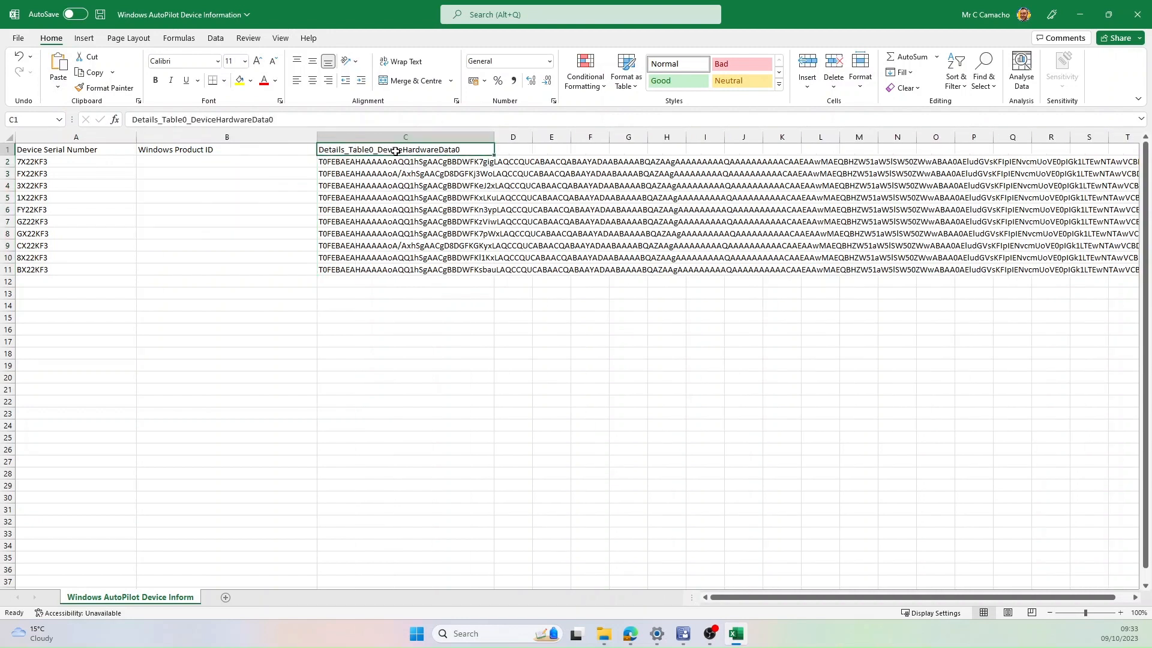
text(Hardware)
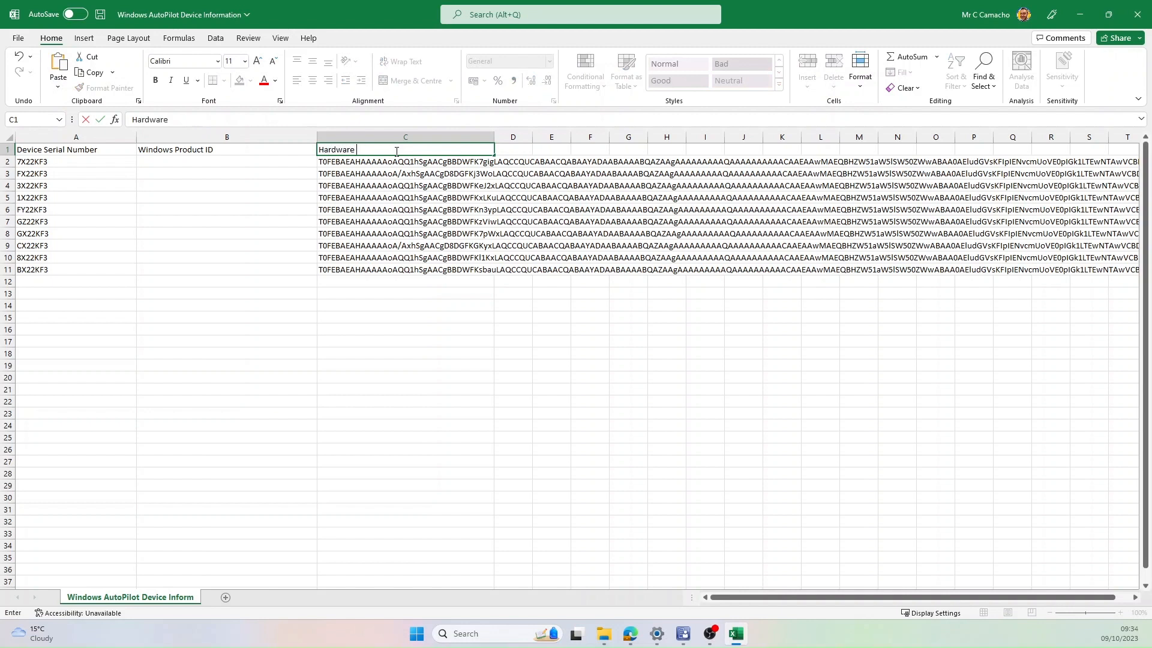
text(Hash)
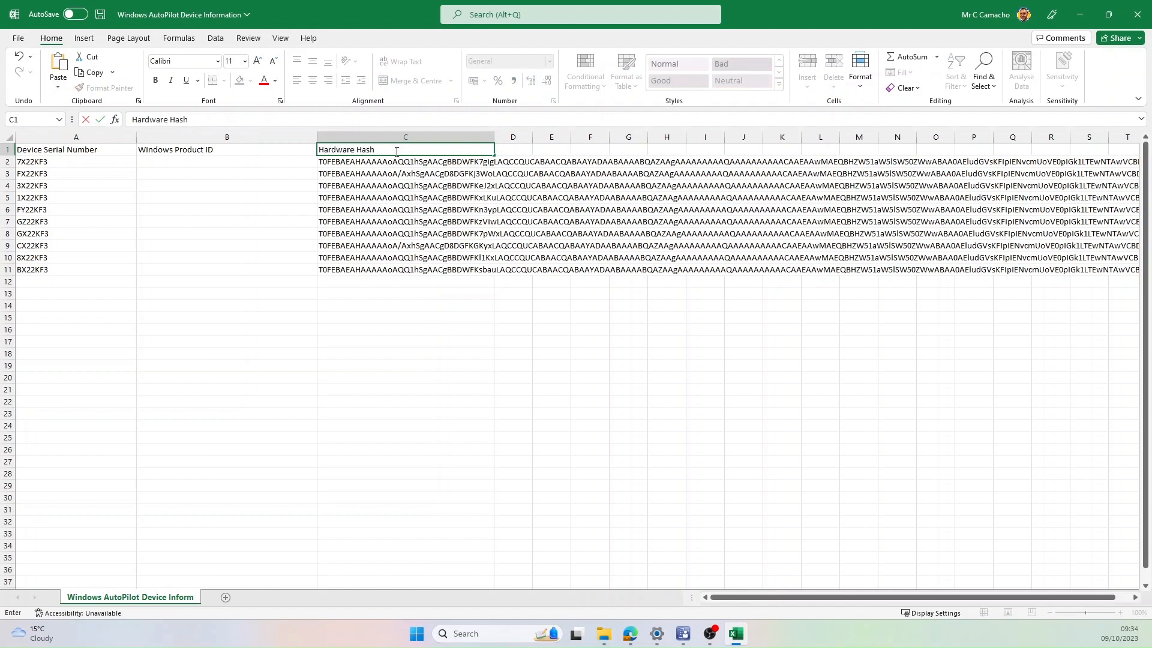
click(513, 149)
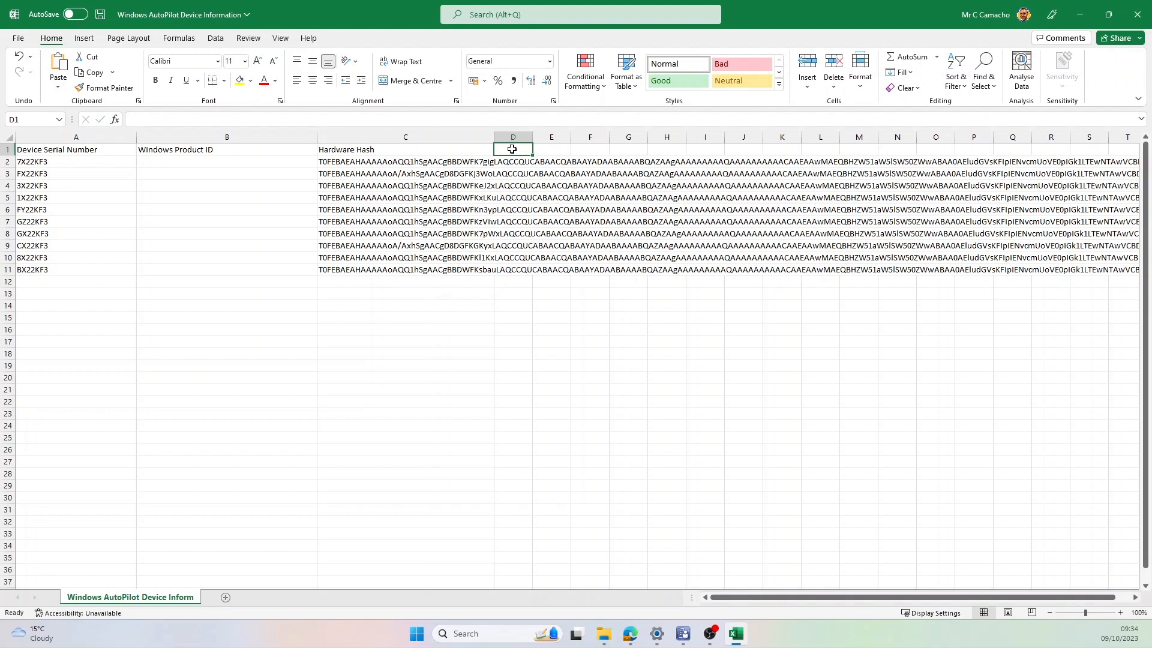
Add a Group Tag header in D1 and fill Staff Device through D6.
text(Group Tag)
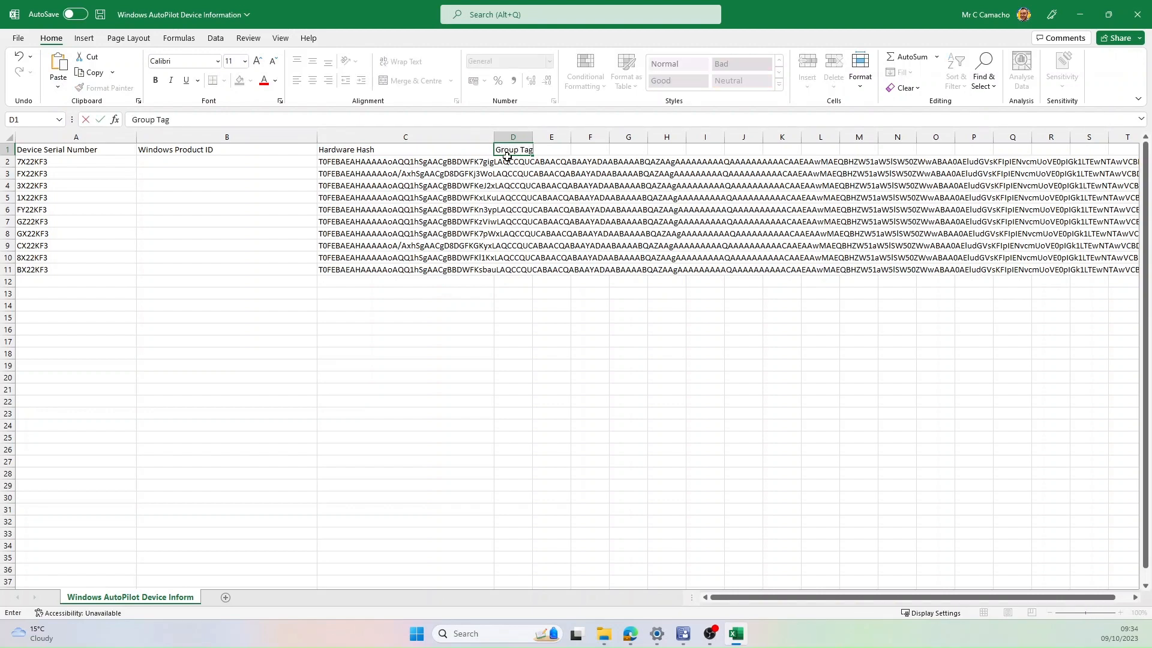
text(Staff Device)
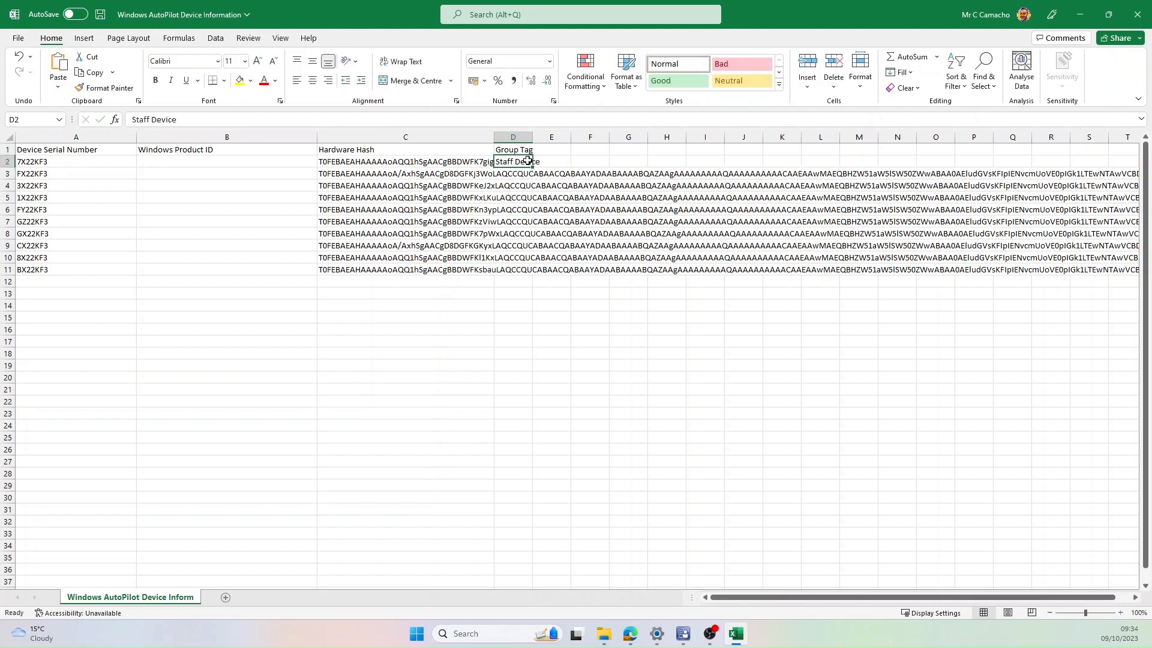
drag(529, 167, 529, 211)
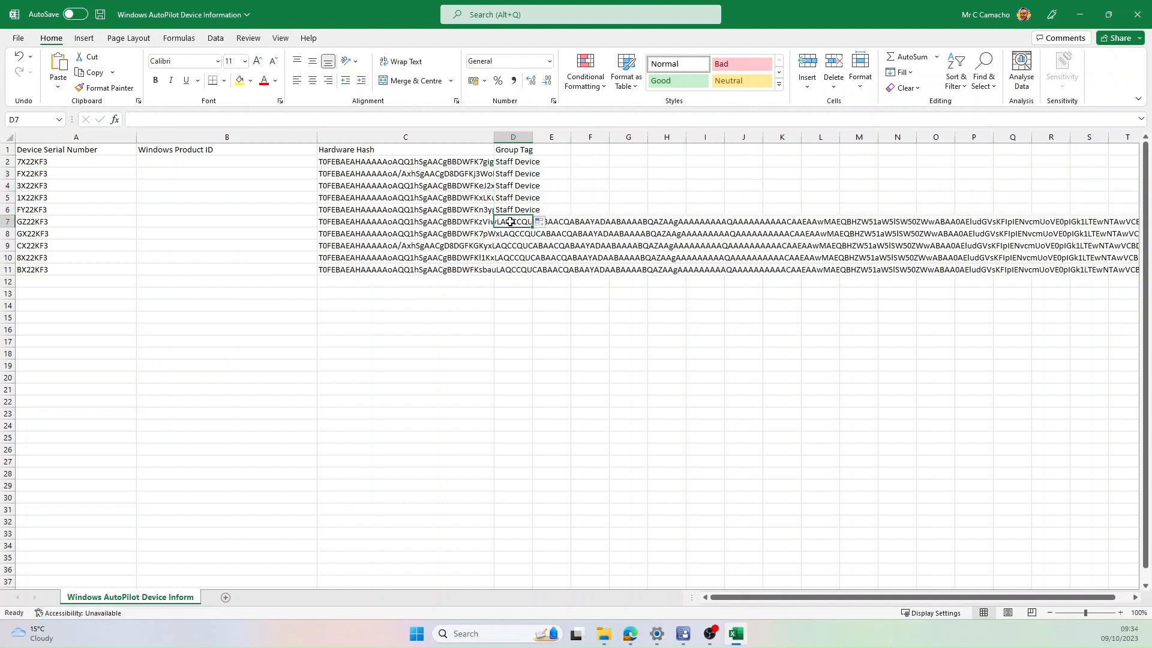
Fill Student Device into D7 through D11 and save the workbook.
text(Student)
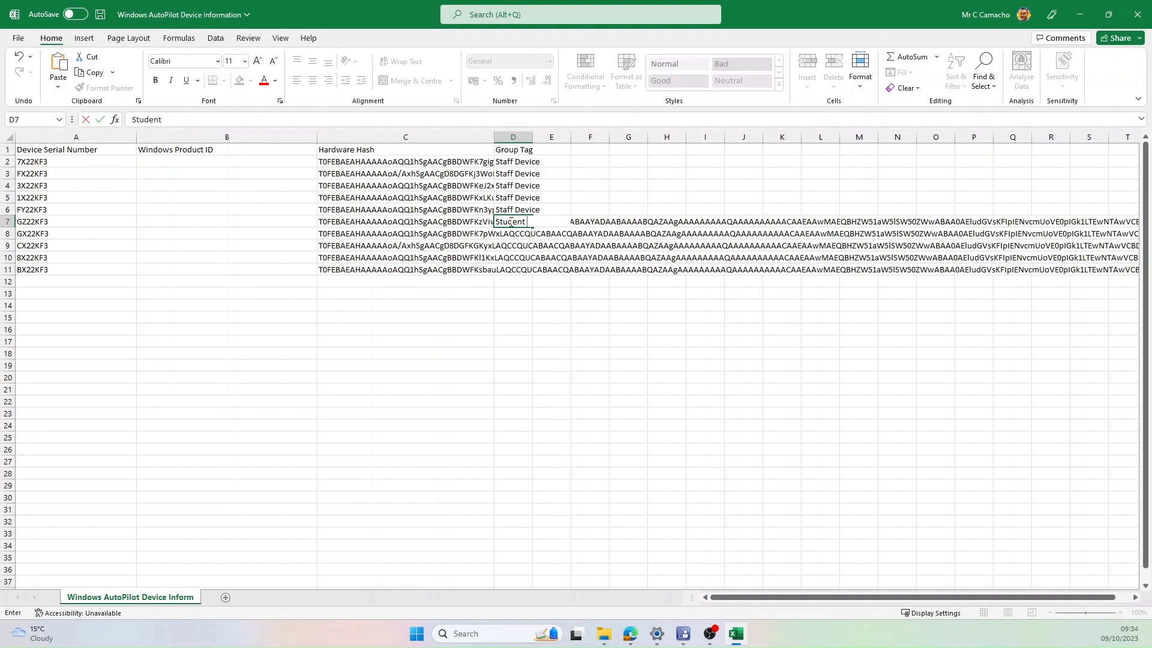
text(Decice)
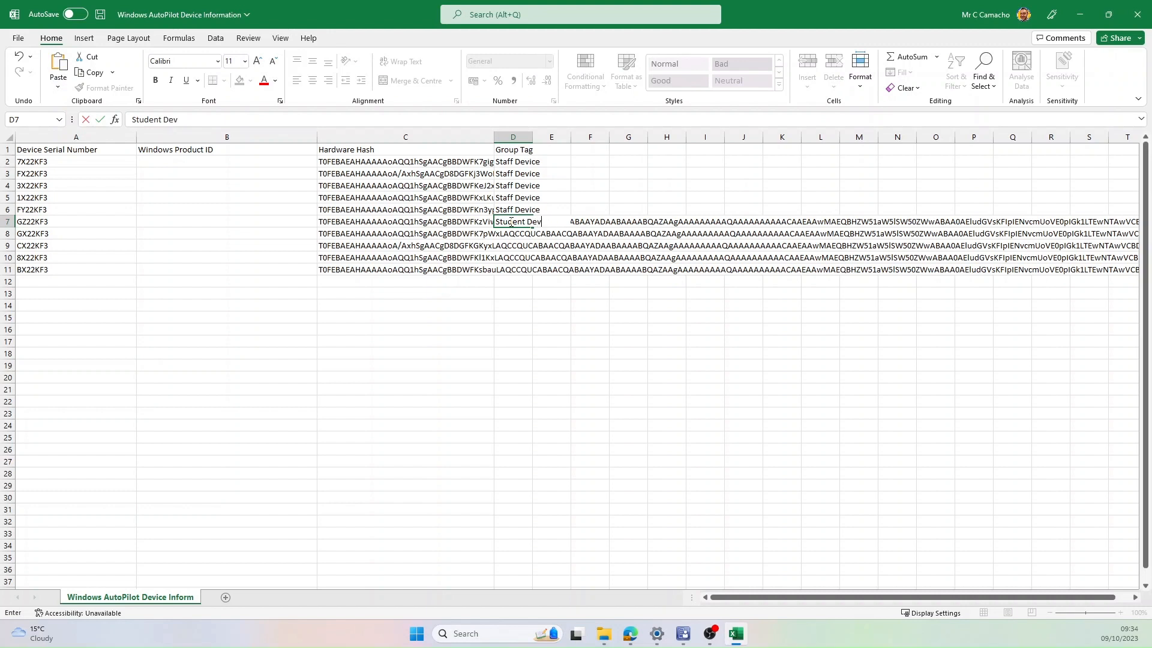
key(Enter)
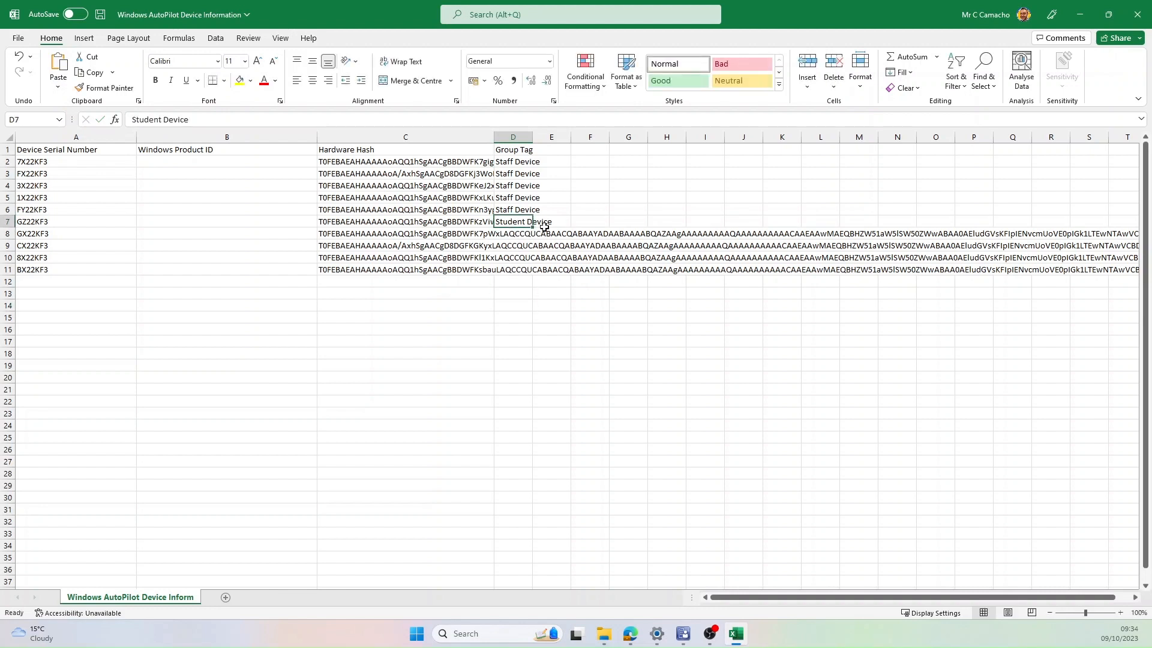
drag(513, 221, 513, 269)
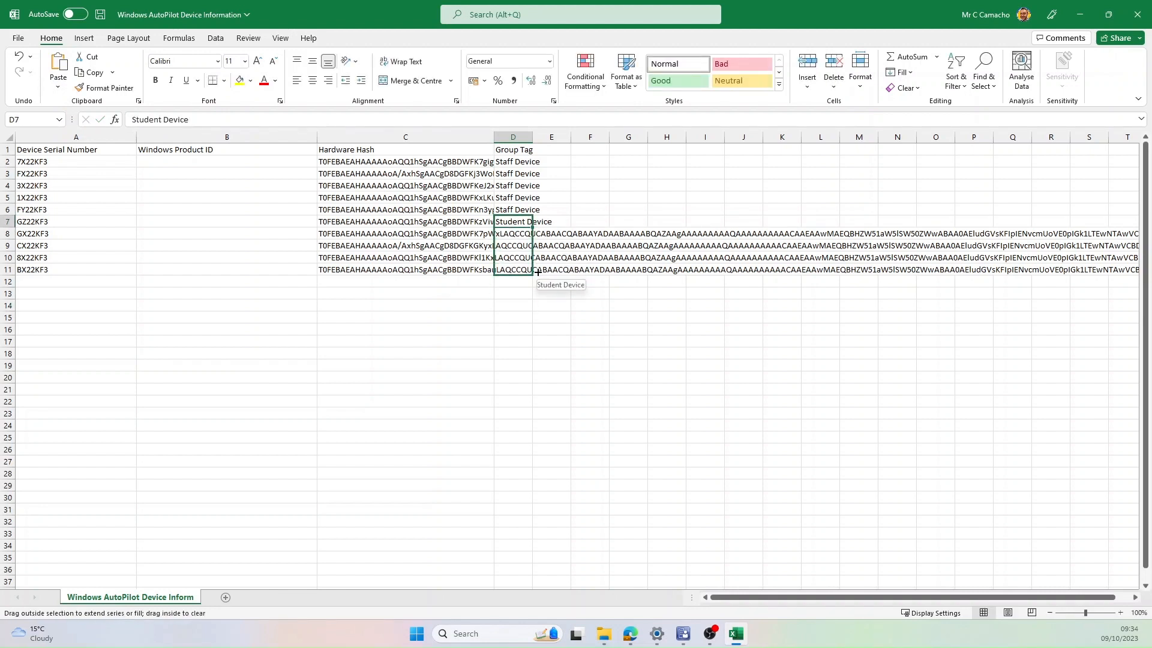
drag(536, 221, 536, 269)
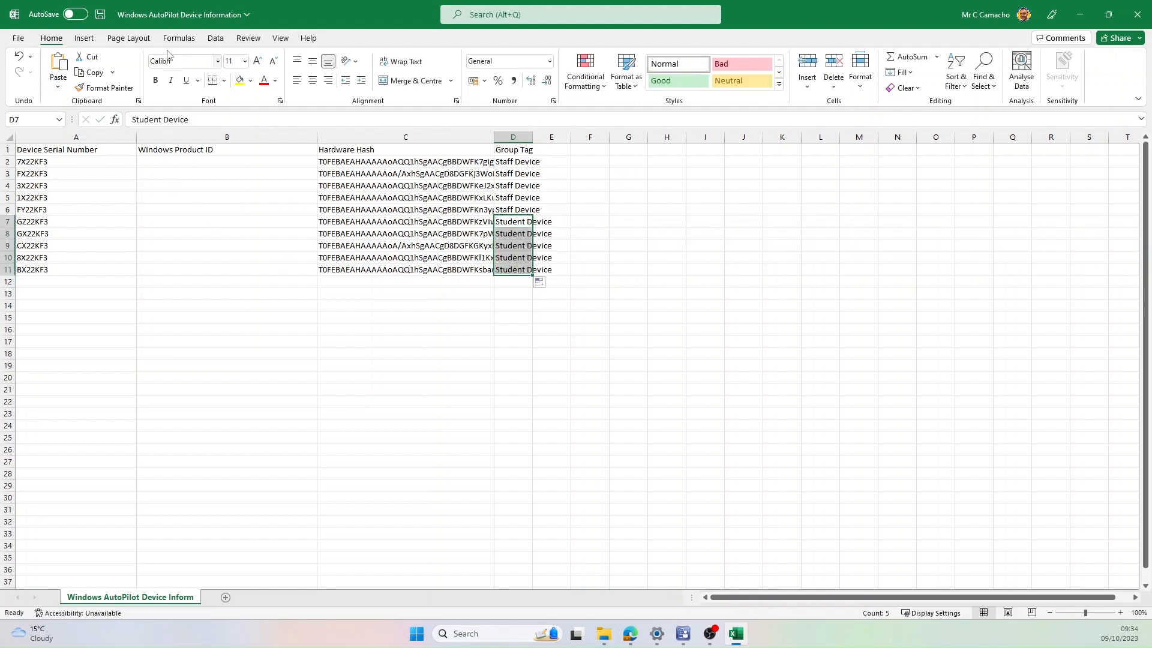
click(98, 13)
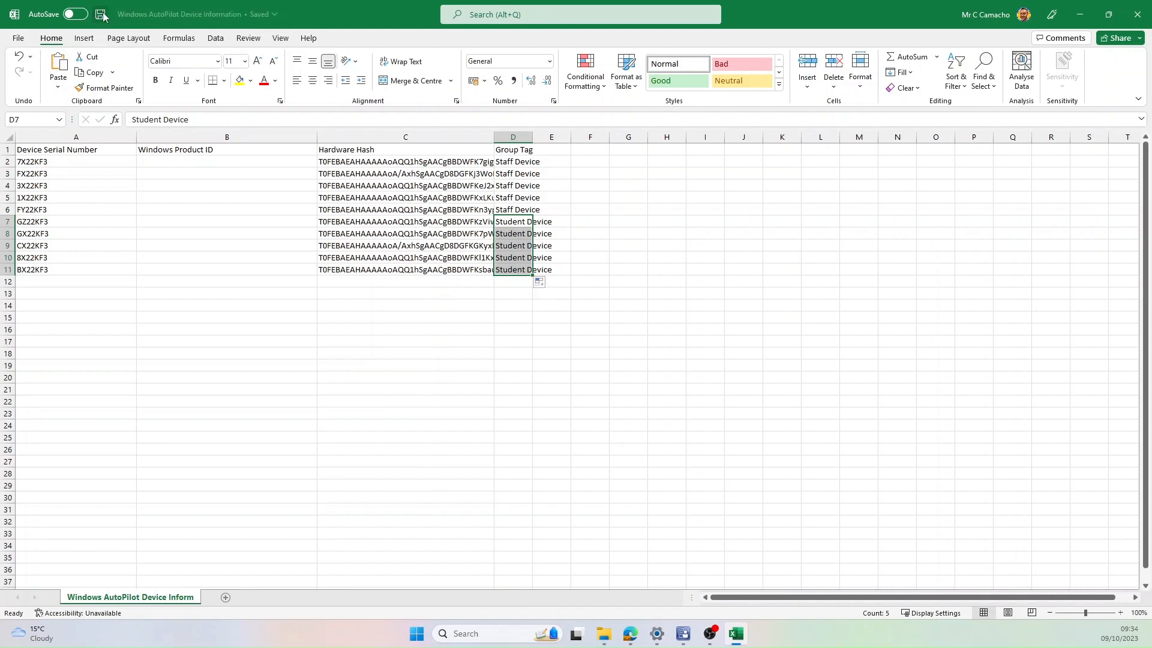
click(629, 633)
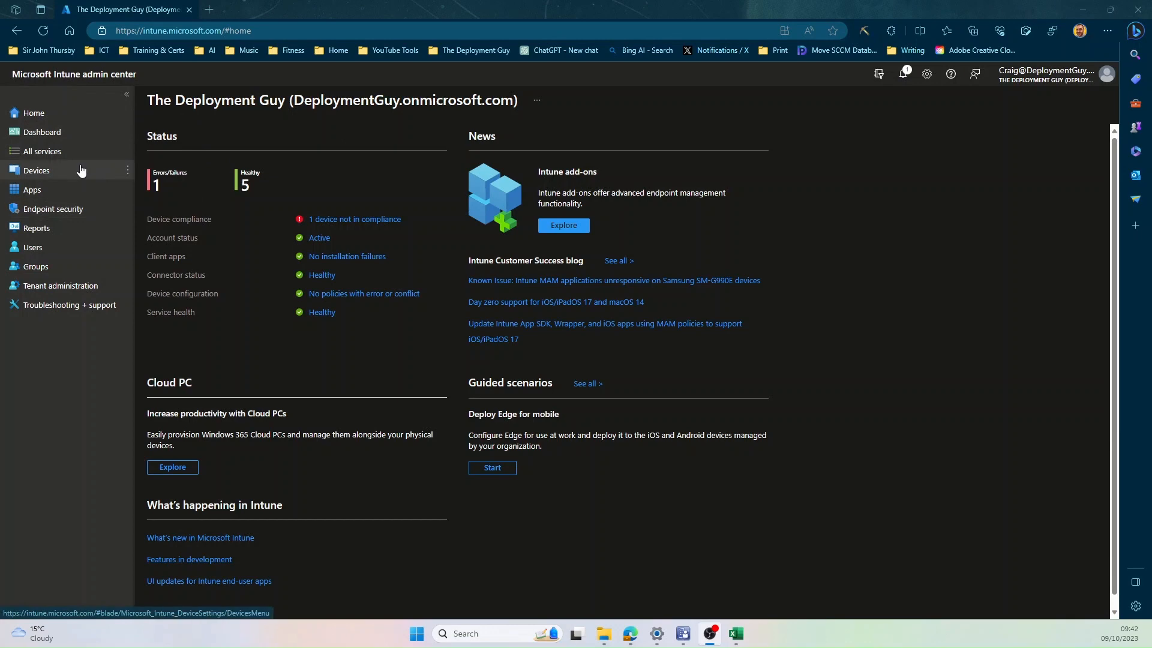
Go to Devices > Windows > Windows enrollment > Autopilot Devices.
click(34, 171)
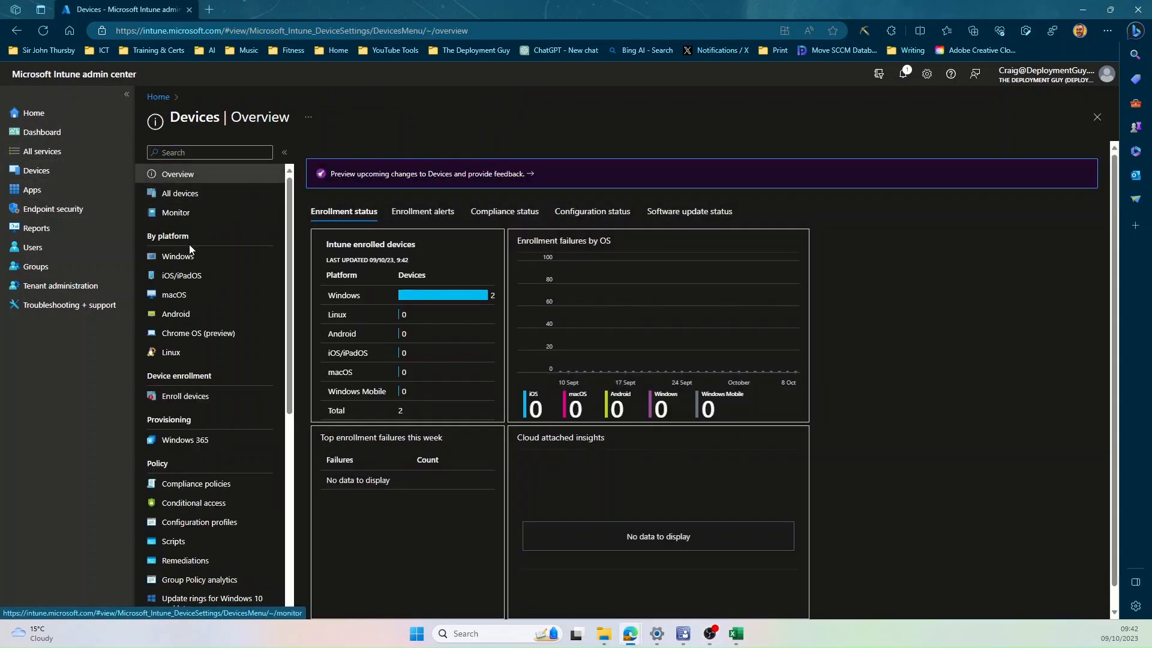
click(176, 256)
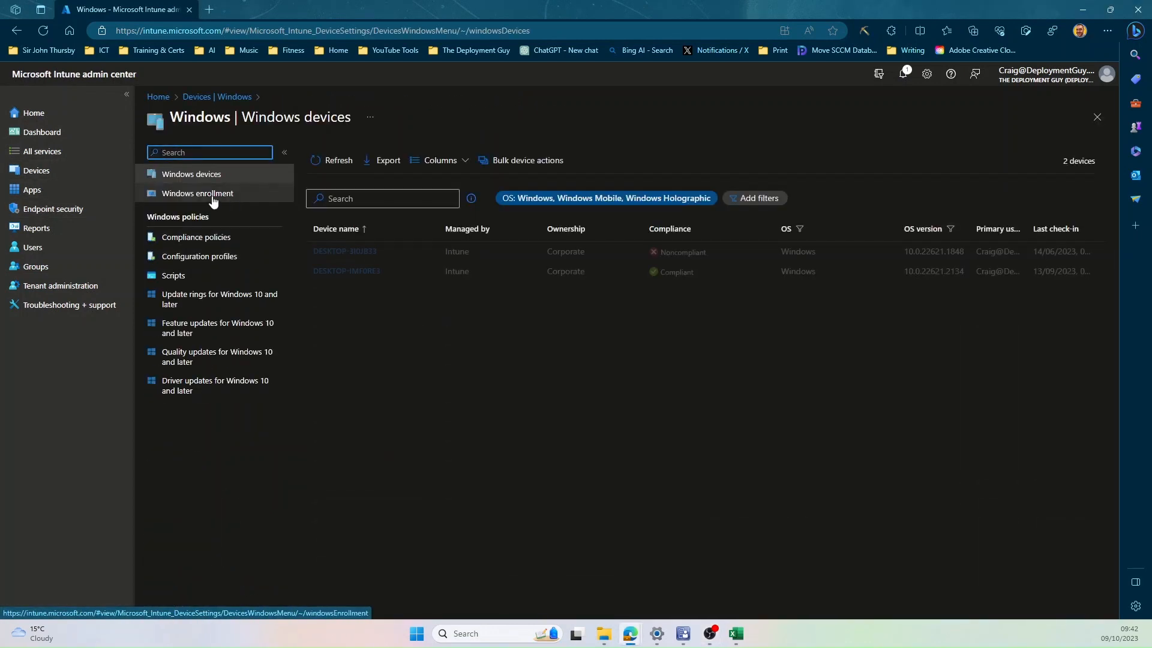
click(197, 192)
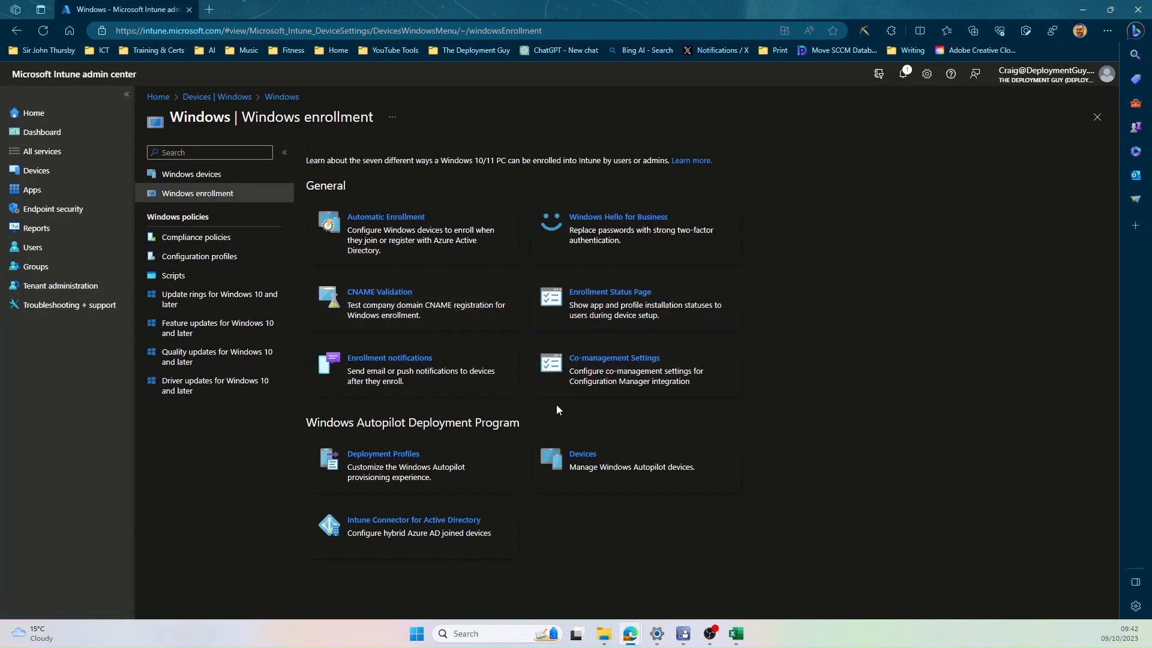
click(582, 454)
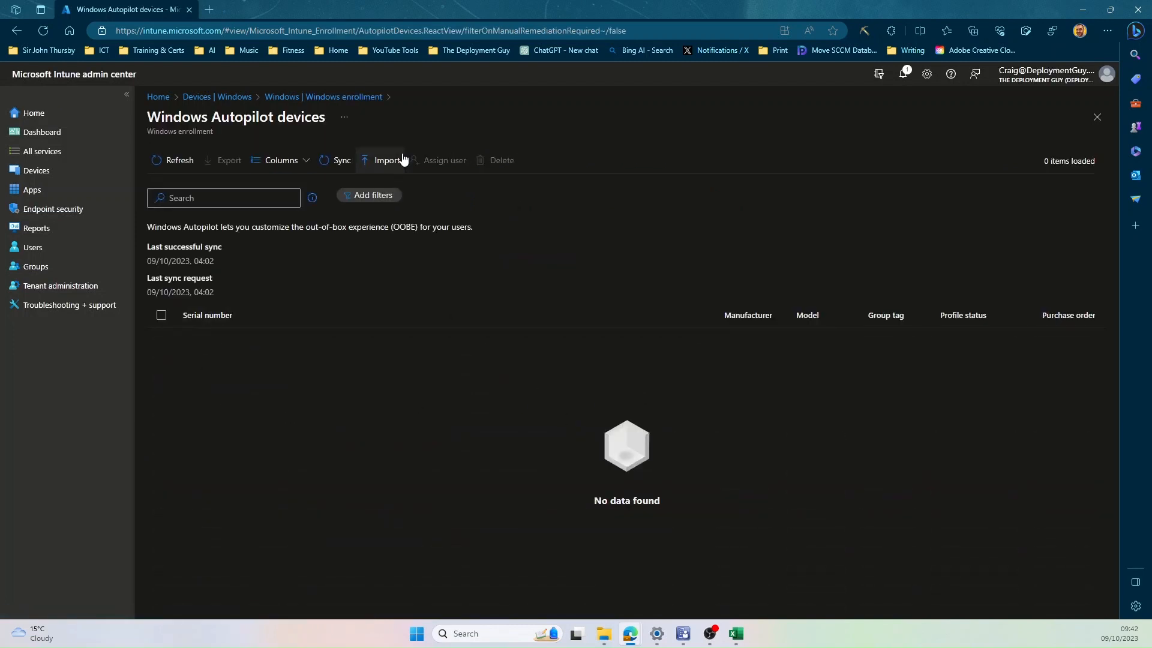
Import 'Windows AutoPilot Device Information.csv' from Downloads as Autopilot devices.
click(386, 160)
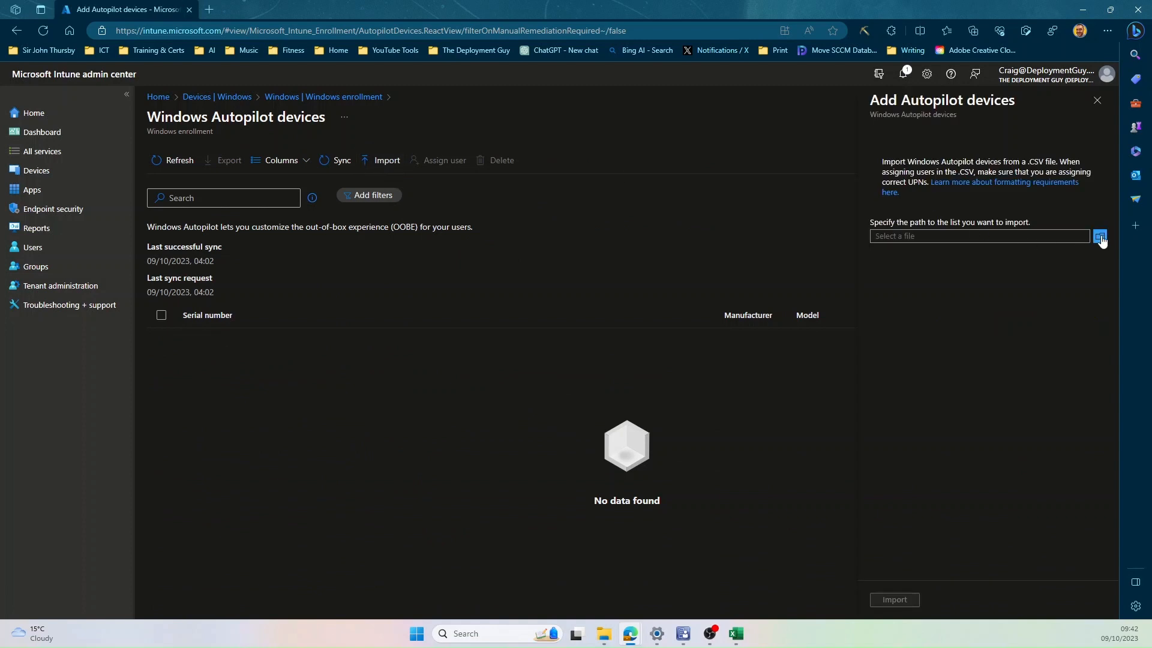
click(1099, 237)
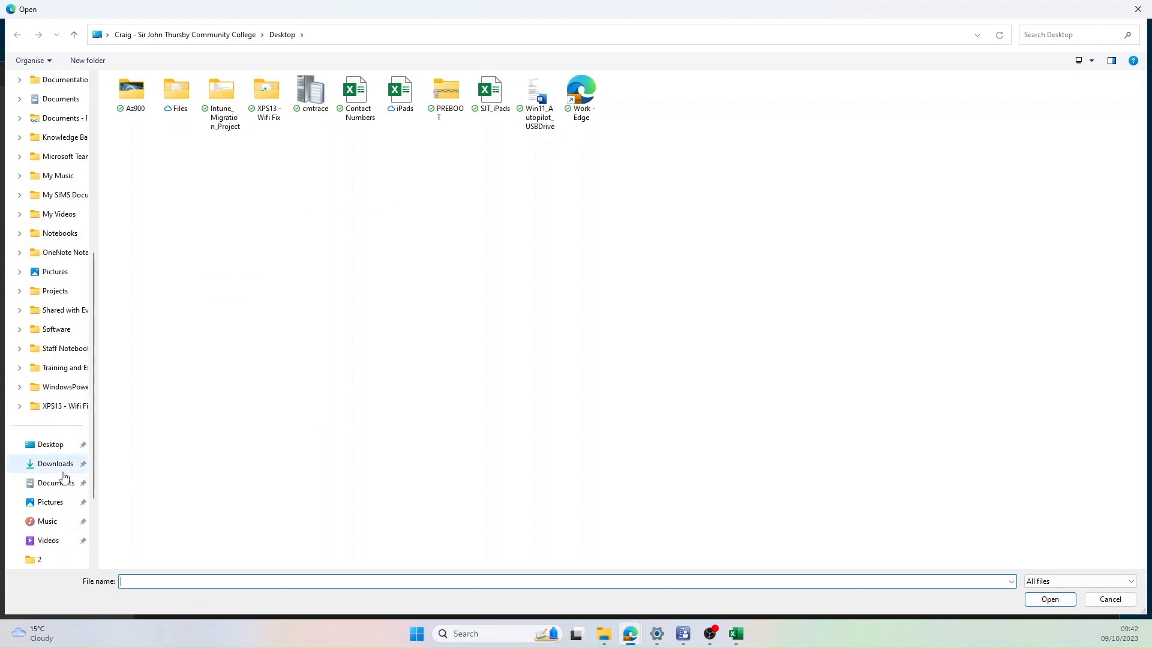
click(57, 464)
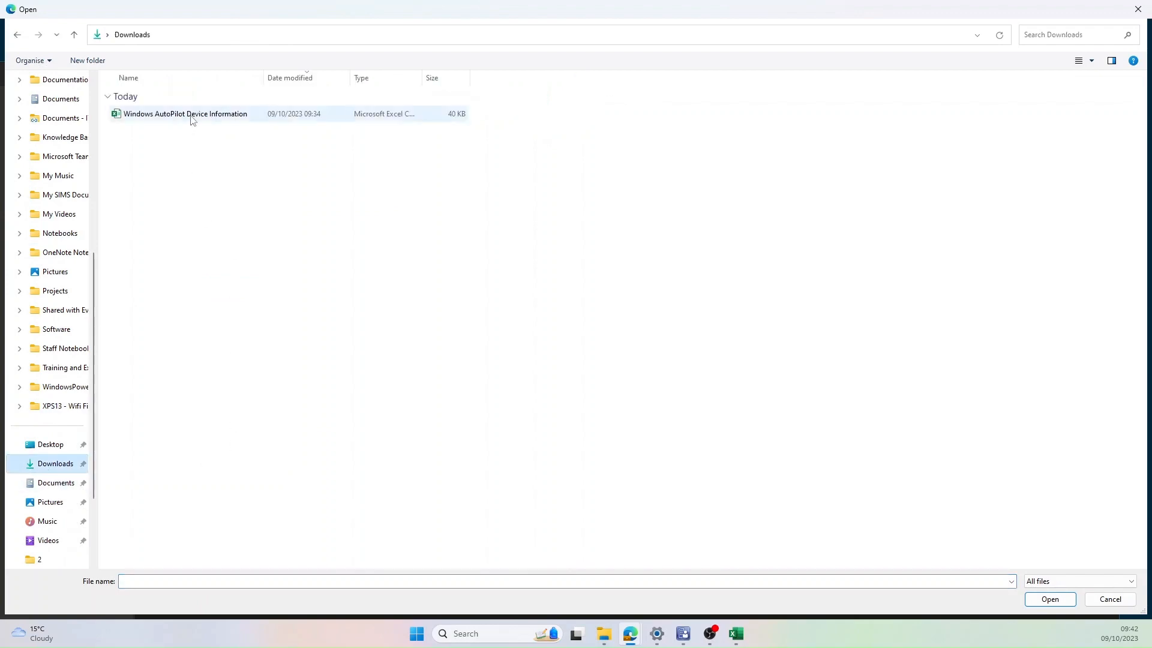
click(1050, 599)
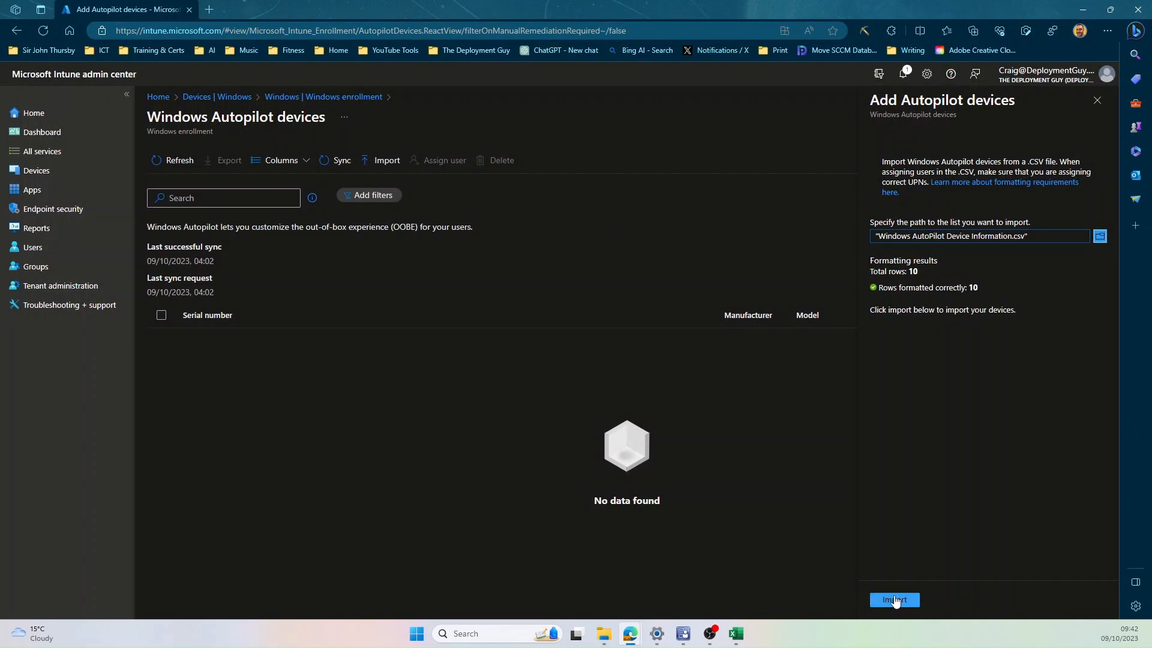
click(894, 599)
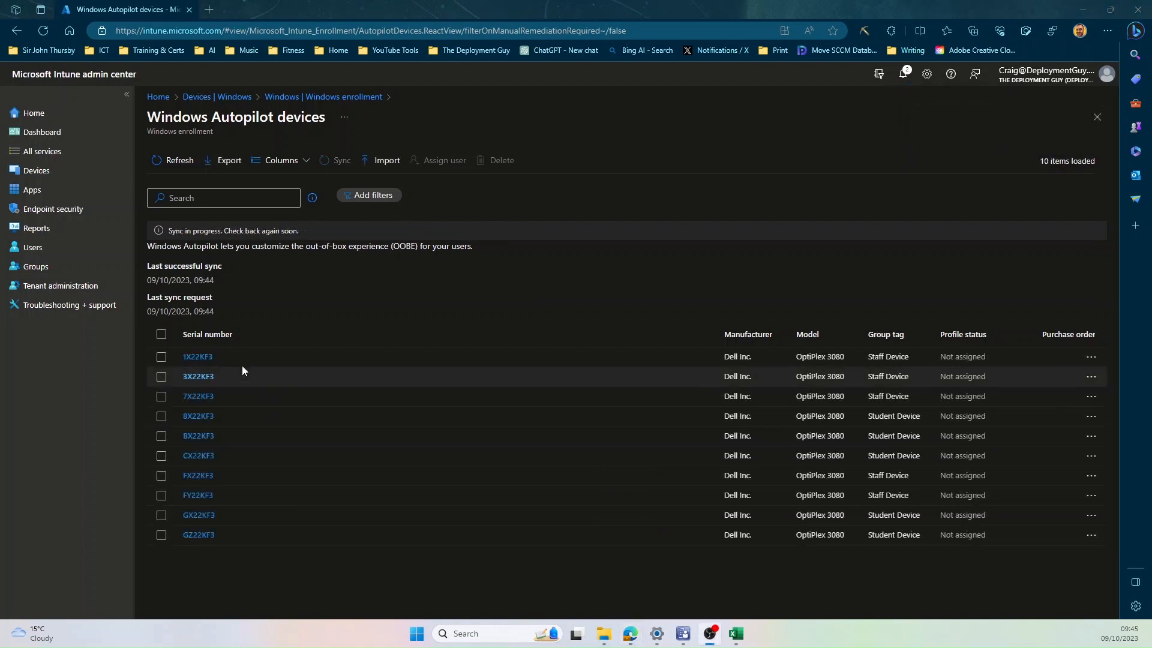
mouse_move(698, 501)
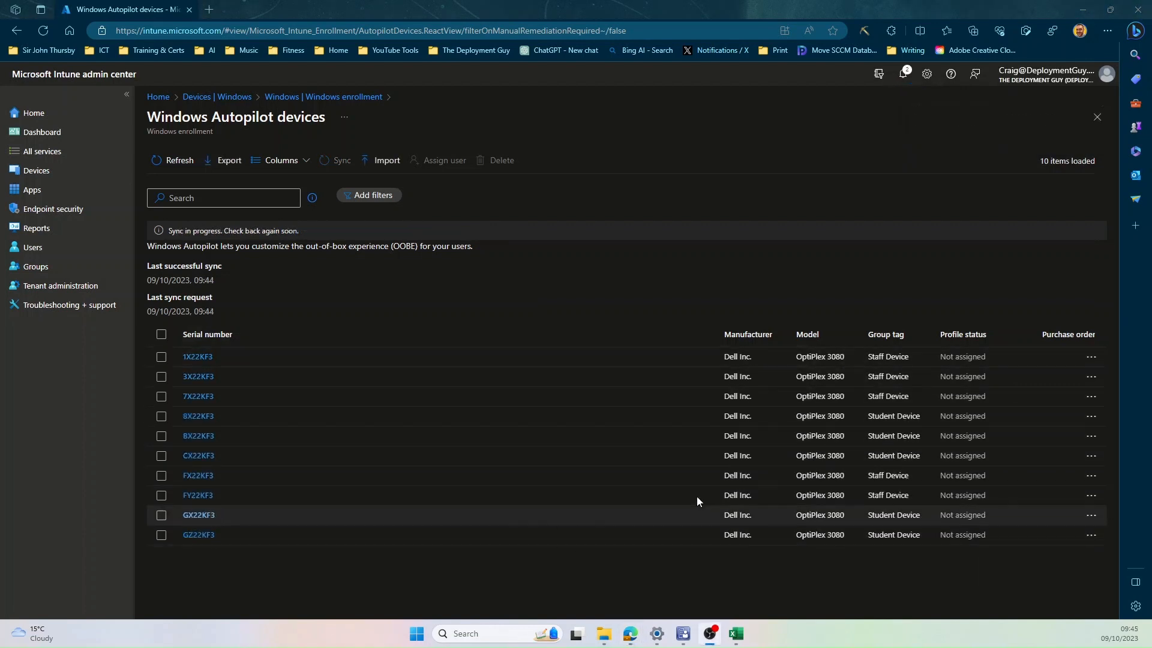